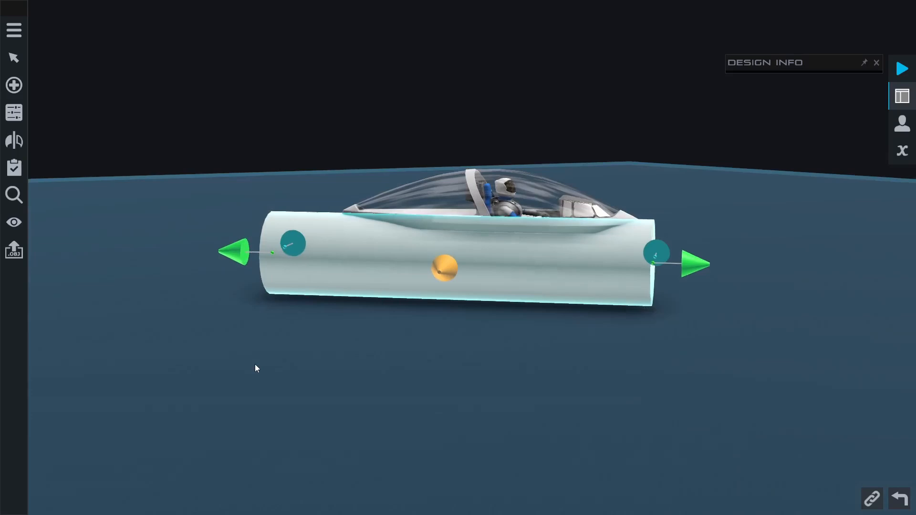
Stretch the fuselage to 5.15 m, testing a 0.50 m radius before restoring 0.75 m
{"action": "left_click_drag", "start_coordinate": [255, 368], "coordinate": [700, 300]}
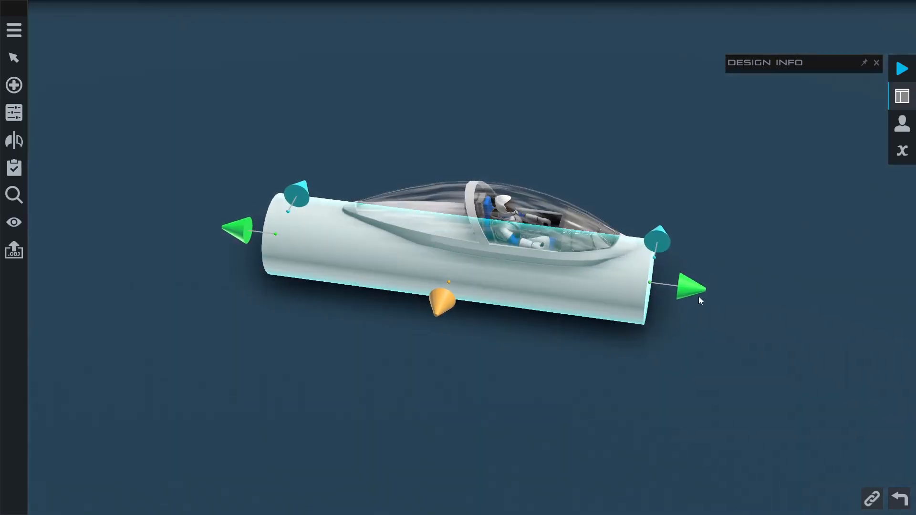
{"action": "left_click_drag", "start_coordinate": [689, 288], "coordinate": [698, 292]}
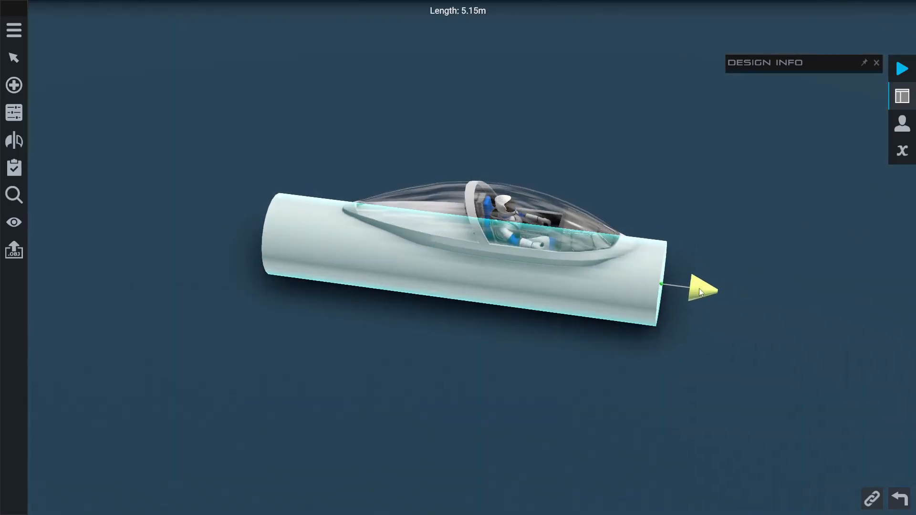
{"action": "left_click_drag", "start_coordinate": [704, 291], "coordinate": [690, 295]}
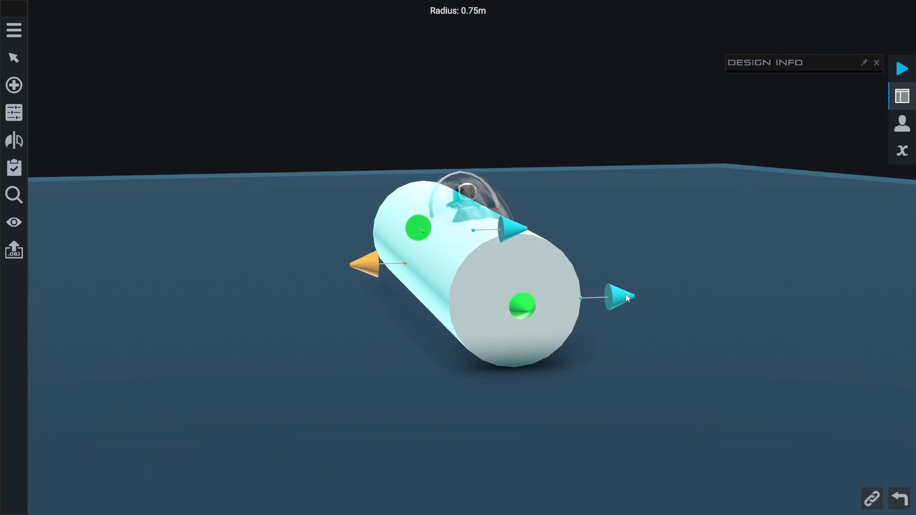
{"action": "left_click_drag", "start_coordinate": [616, 297], "coordinate": [596, 298]}
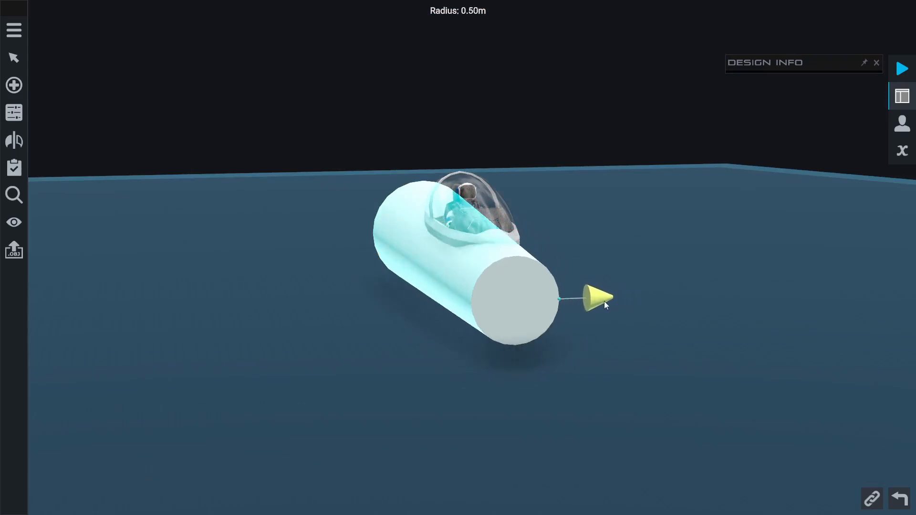
{"action": "left_click_drag", "start_coordinate": [596, 298], "coordinate": [619, 295]}
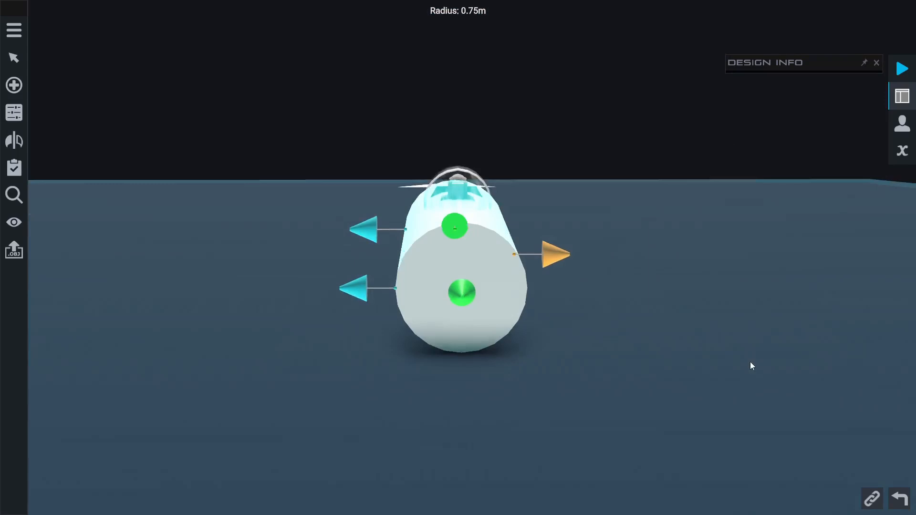
{"action": "left_click_drag", "start_coordinate": [458, 263], "coordinate": [660, 408]}
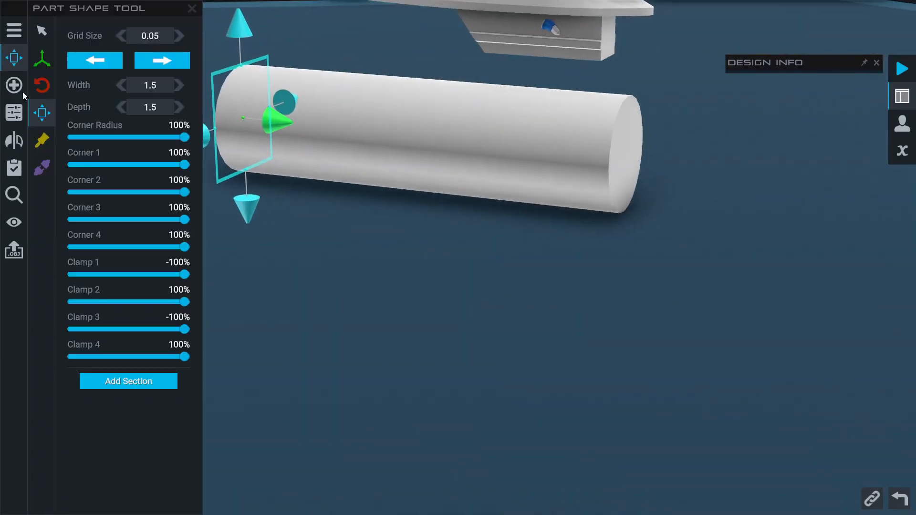
Test the front section at width 1.9 and depth 1.35, then return depth to 1.5
{"action": "left_click", "coordinate": [192, 8]}
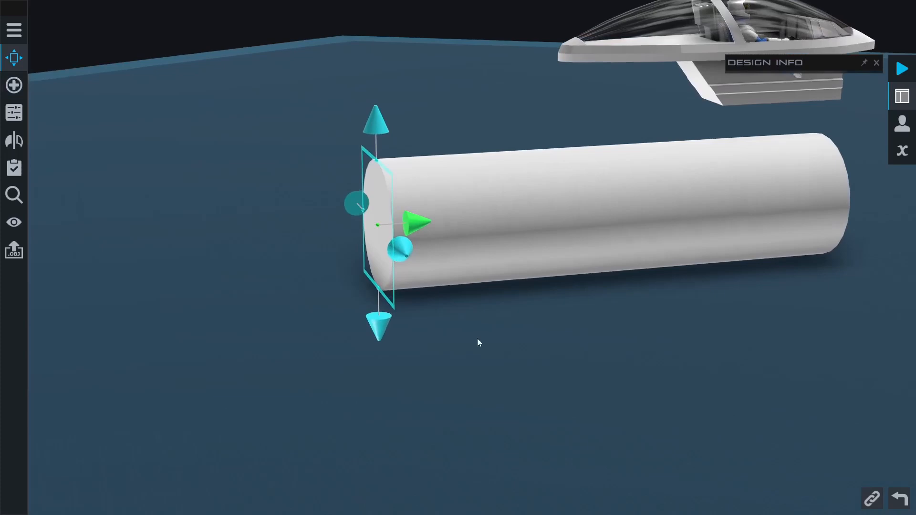
{"action": "left_click", "coordinate": [13, 112]}
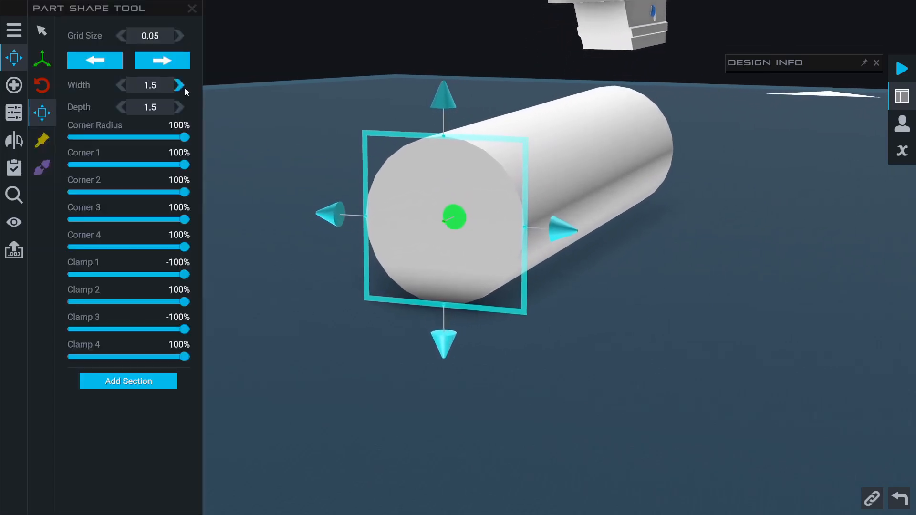
{"action": "left_click", "coordinate": [179, 85]}
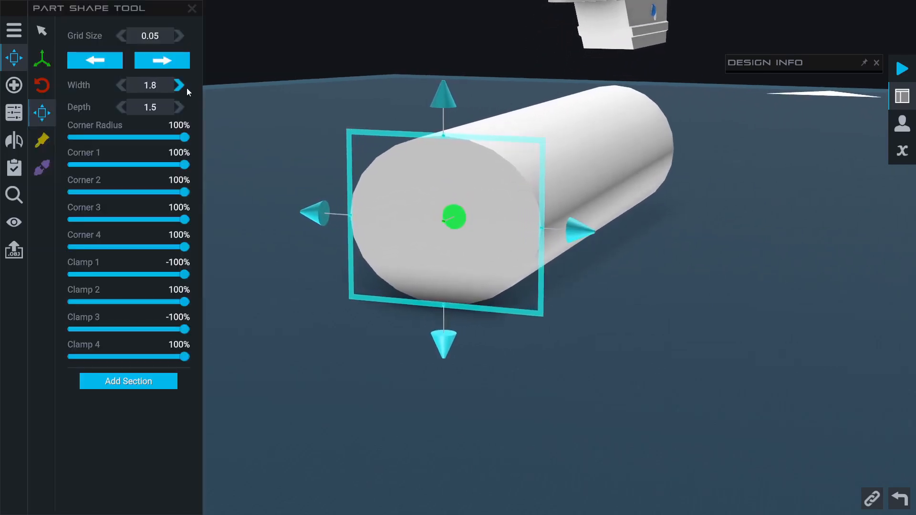
{"action": "left_click", "coordinate": [182, 85]}
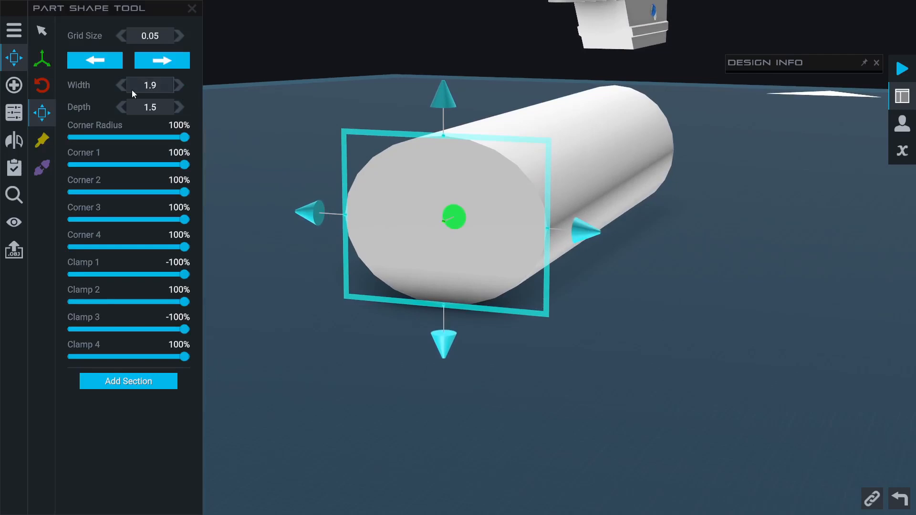
{"action": "left_click", "coordinate": [177, 107]}
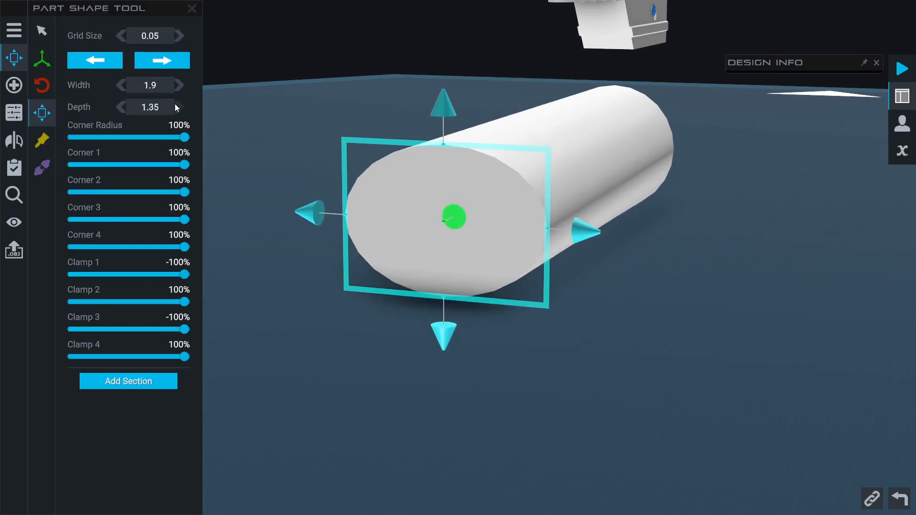
{"action": "left_click", "coordinate": [182, 107]}
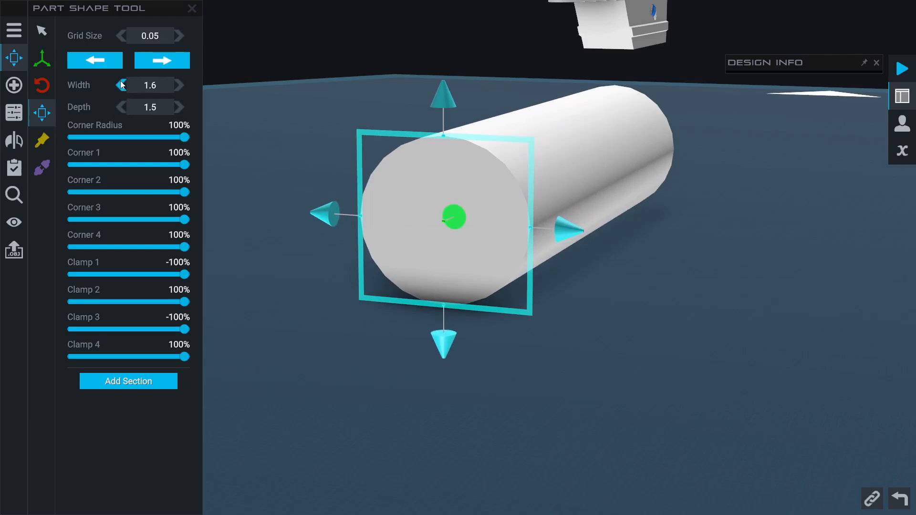
{"action": "left_click", "coordinate": [192, 9]}
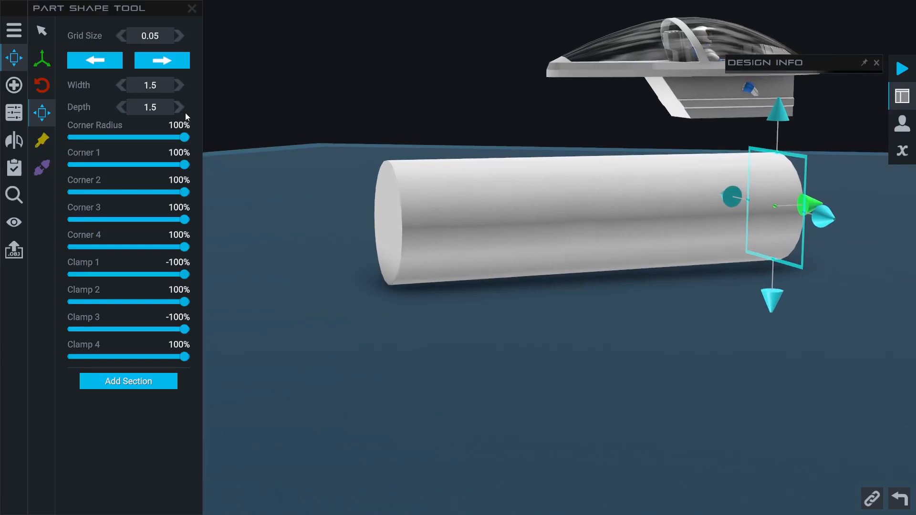
Narrow the rear section to width 1.3 and deepen it to 1.6 for an oval profile
{"action": "left_click", "coordinate": [121, 86]}
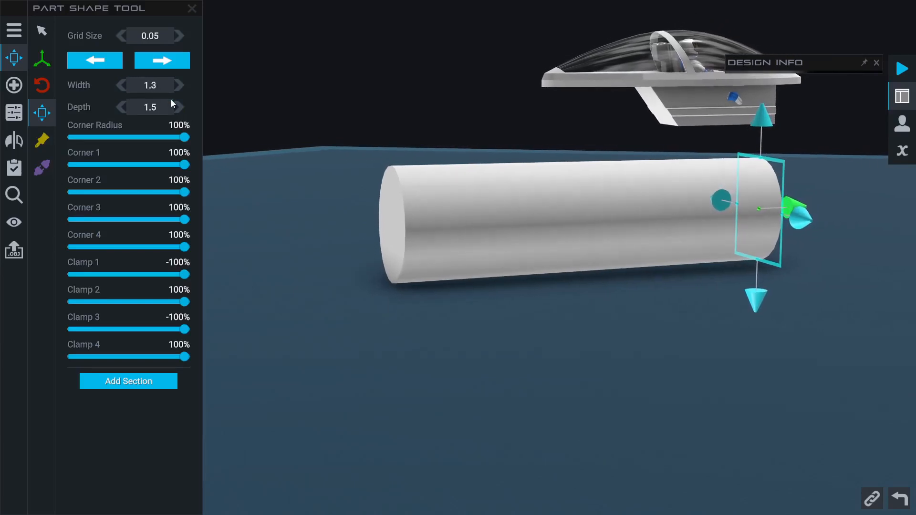
{"action": "left_click", "coordinate": [179, 107]}
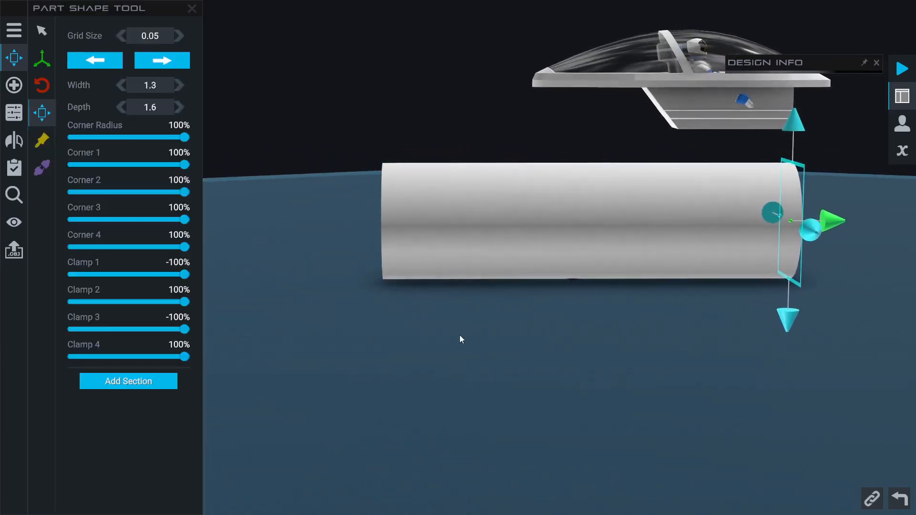
{"action": "left_click", "coordinate": [192, 8]}
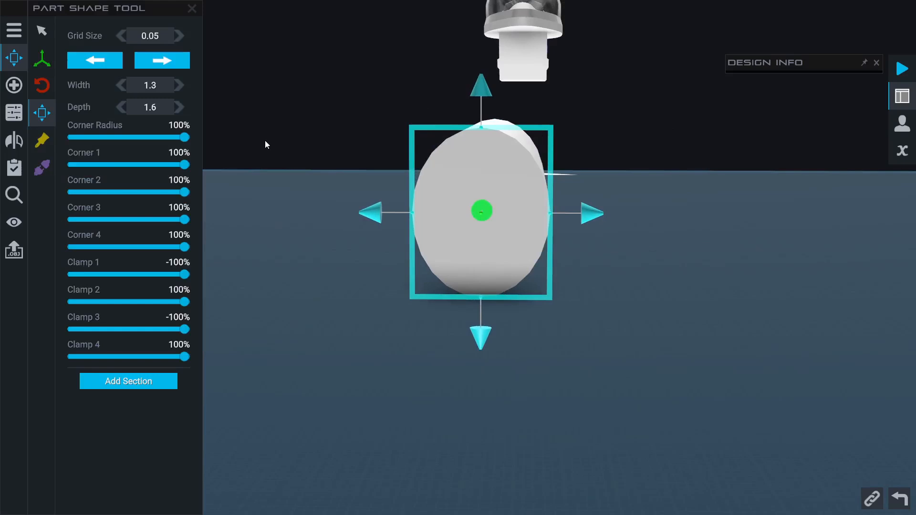
{"action": "mouse_move", "coordinate": [193, 148]}
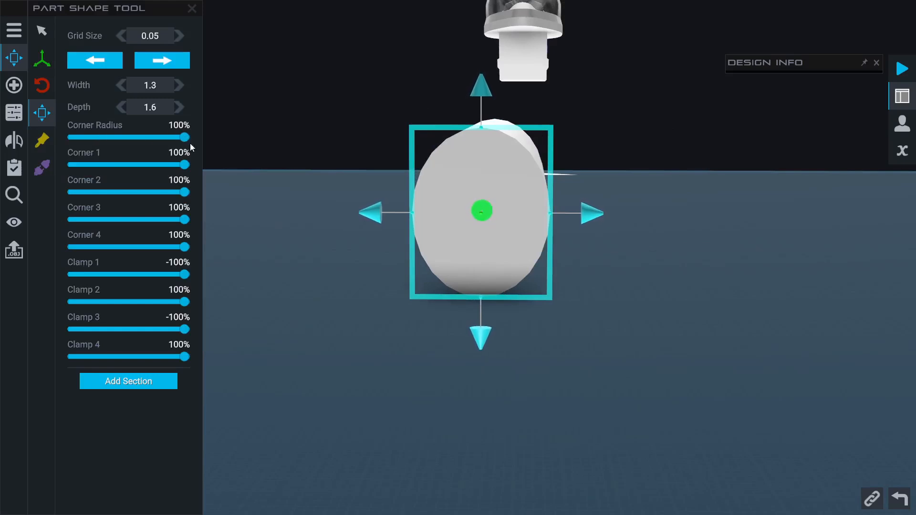
Square off the end section by dropping Corner Radius to 0%
{"action": "left_click_drag", "start_coordinate": [189, 137], "coordinate": [170, 138]}
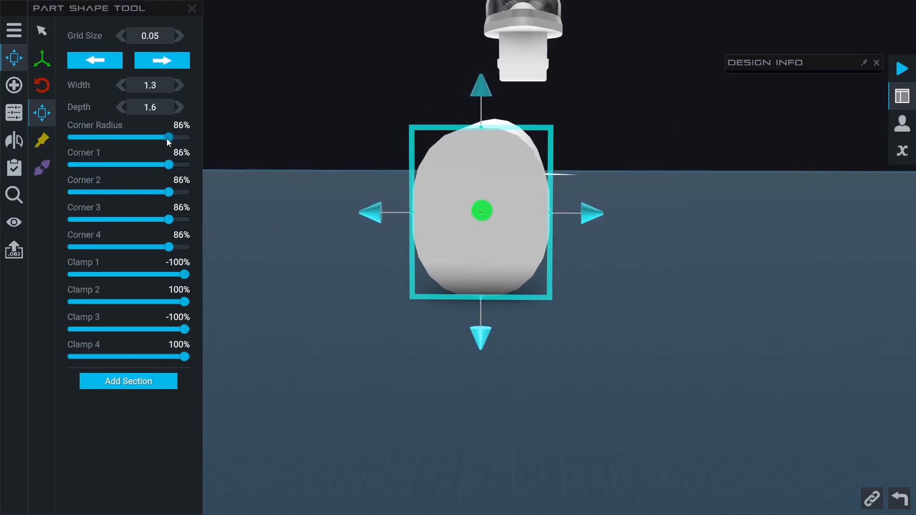
{"action": "left_click_drag", "start_coordinate": [169, 137], "coordinate": [138, 137]}
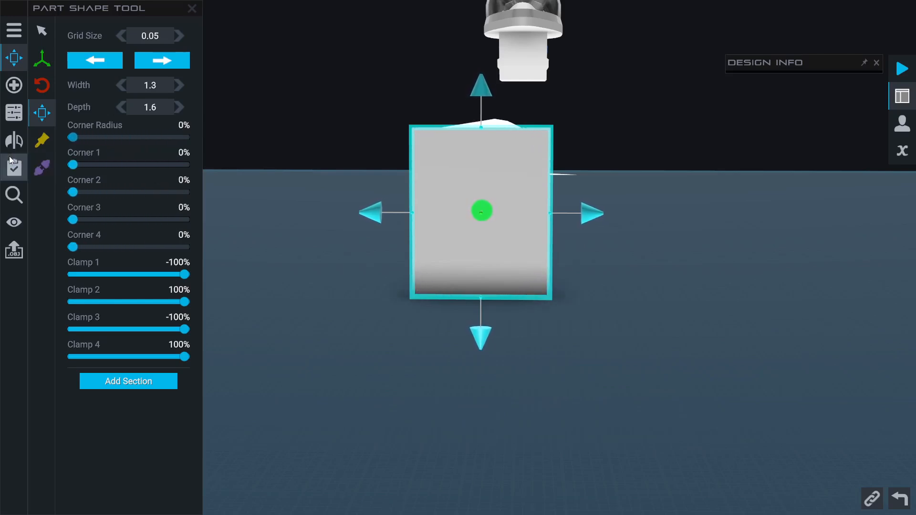
{"action": "left_click_drag", "start_coordinate": [479, 210], "coordinate": [280, 192]}
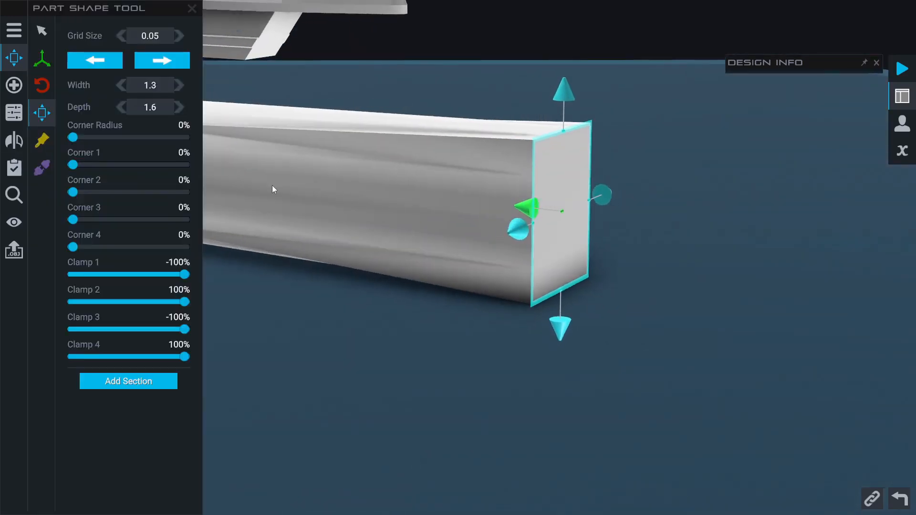
Re-round the corners to 100%, then test Corner 1 at 0% and back
{"action": "left_click_drag", "start_coordinate": [72, 137], "coordinate": [122, 137]}
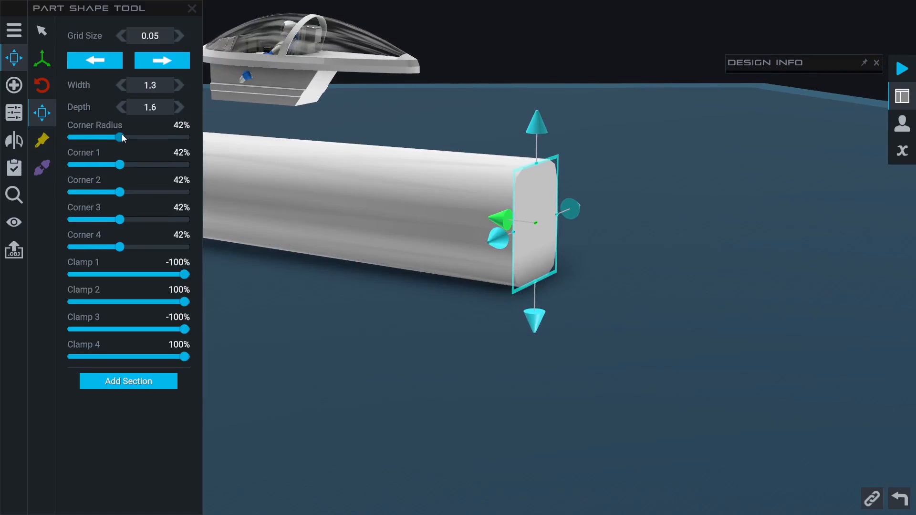
{"action": "left_click_drag", "start_coordinate": [121, 136], "coordinate": [139, 136]}
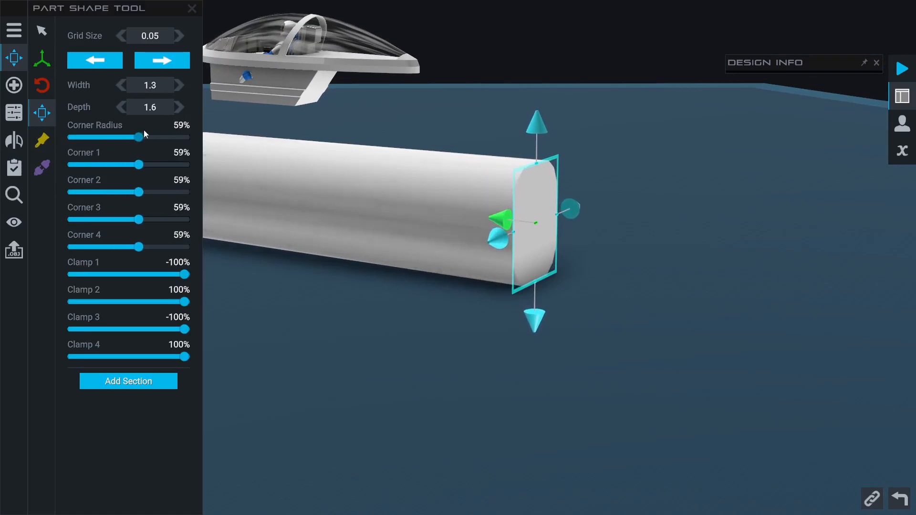
{"action": "left_click_drag", "start_coordinate": [138, 137], "coordinate": [70, 137]}
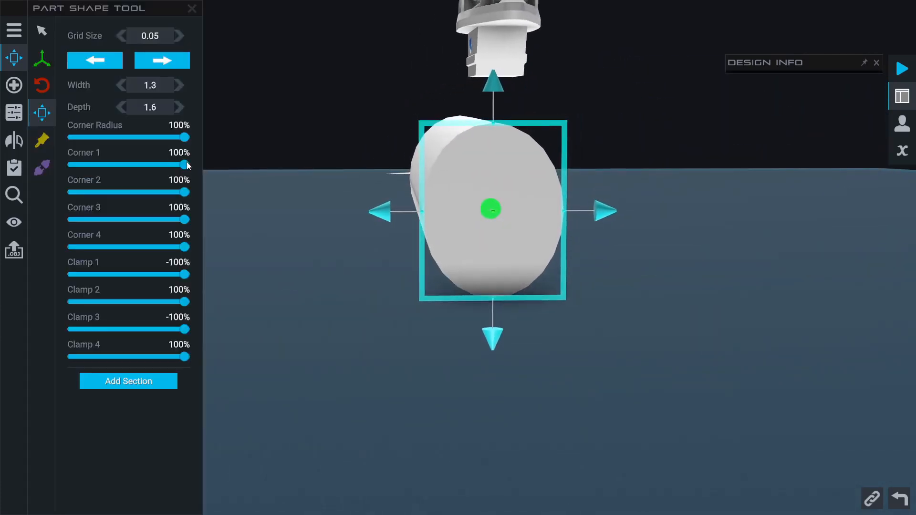
{"action": "left_click_drag", "start_coordinate": [189, 164], "coordinate": [71, 164]}
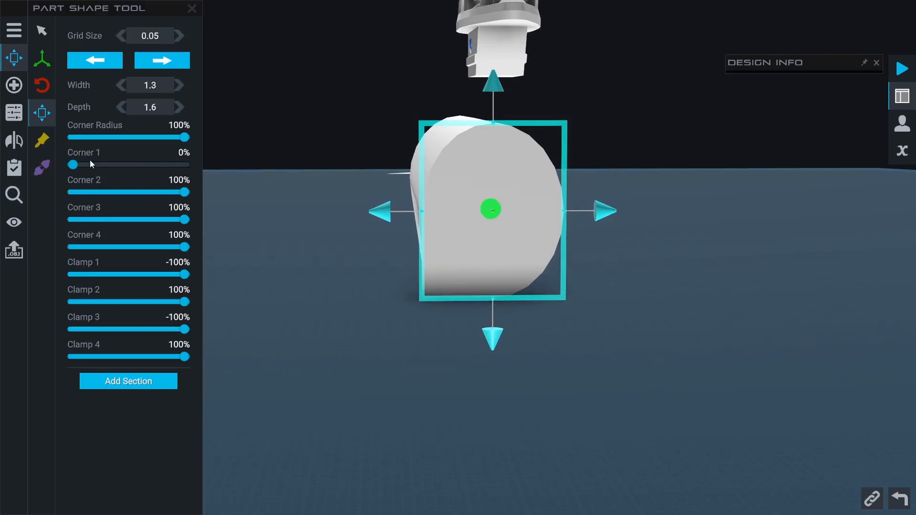
{"action": "left_click_drag", "start_coordinate": [188, 192], "coordinate": [72, 192]}
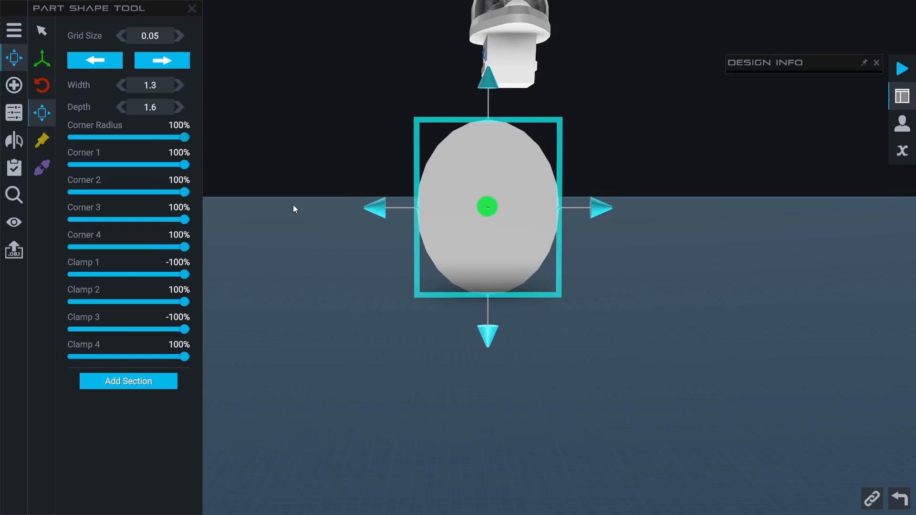
Ease Corner Radius to 80% on this end section and match it on the opposite end
{"action": "left_click_drag", "start_coordinate": [189, 137], "coordinate": [179, 137]}
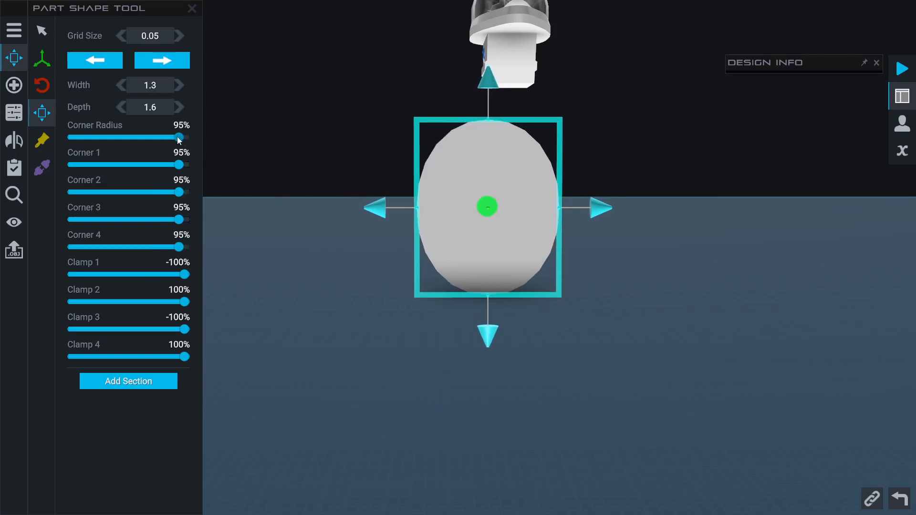
{"action": "left_click_drag", "start_coordinate": [181, 138], "coordinate": [163, 138]}
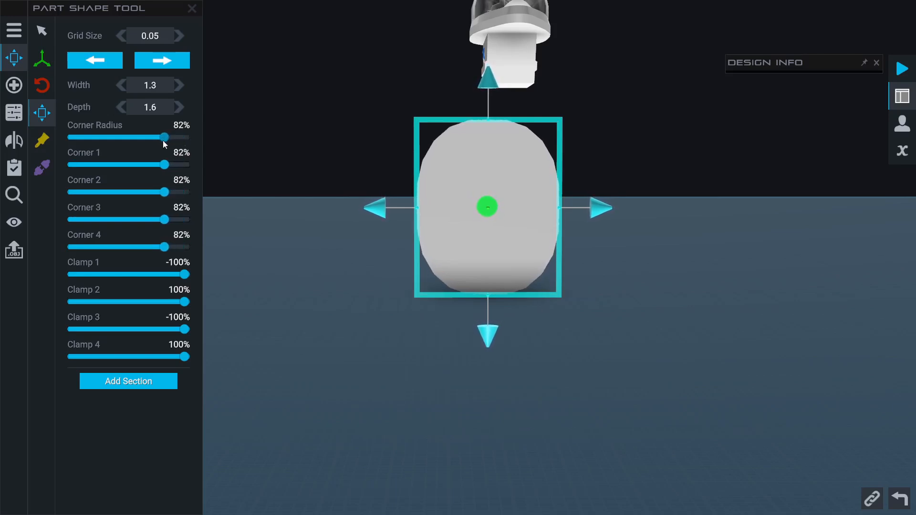
{"action": "left_click_drag", "start_coordinate": [165, 138], "coordinate": [163, 138]}
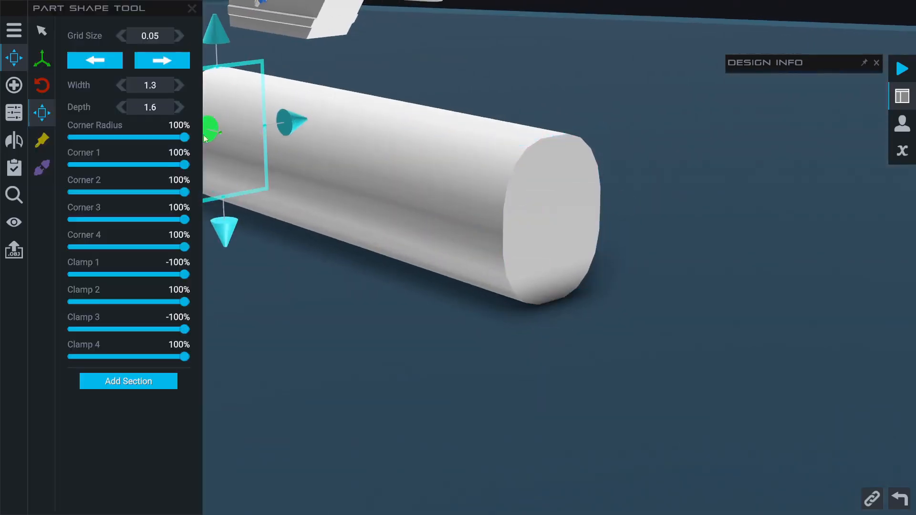
{"action": "left_click_drag", "start_coordinate": [188, 138], "coordinate": [166, 137]}
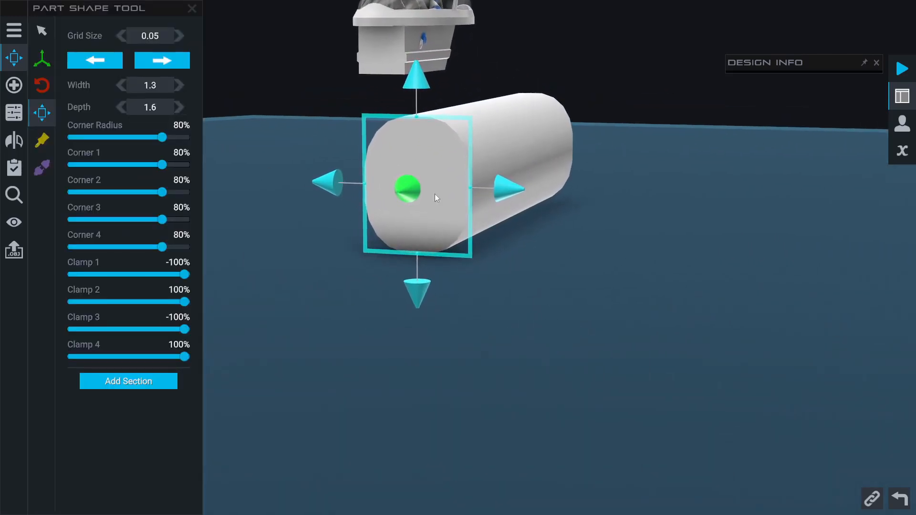
{"action": "left_click_drag", "start_coordinate": [503, 189], "coordinate": [517, 193]}
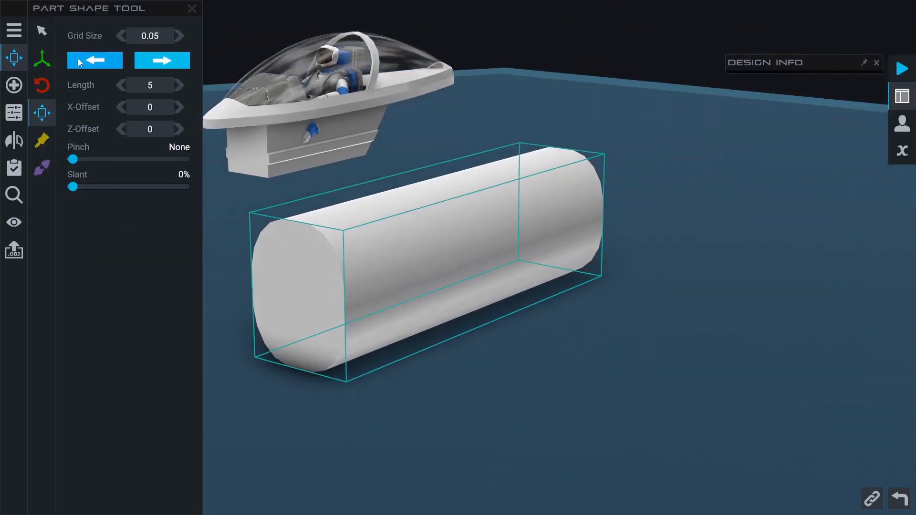
{"action": "left_click", "coordinate": [161, 61]}
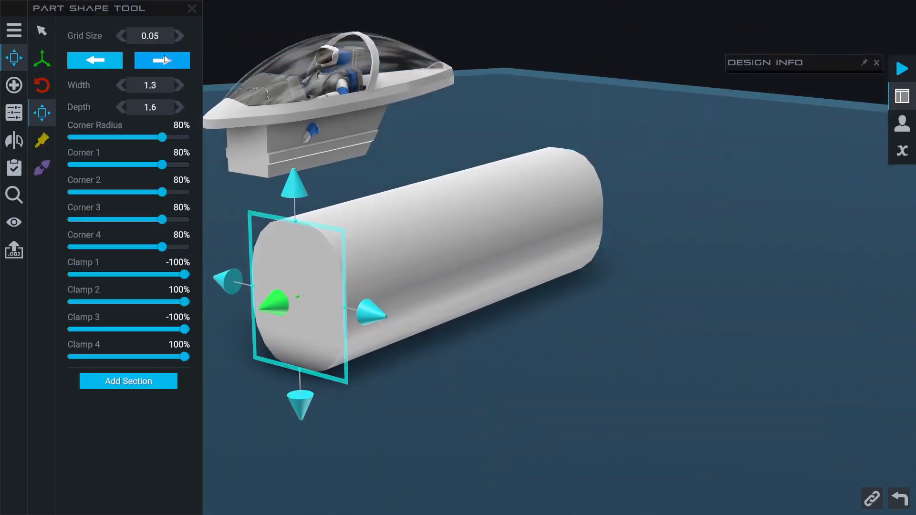
{"action": "left_click", "coordinate": [162, 60]}
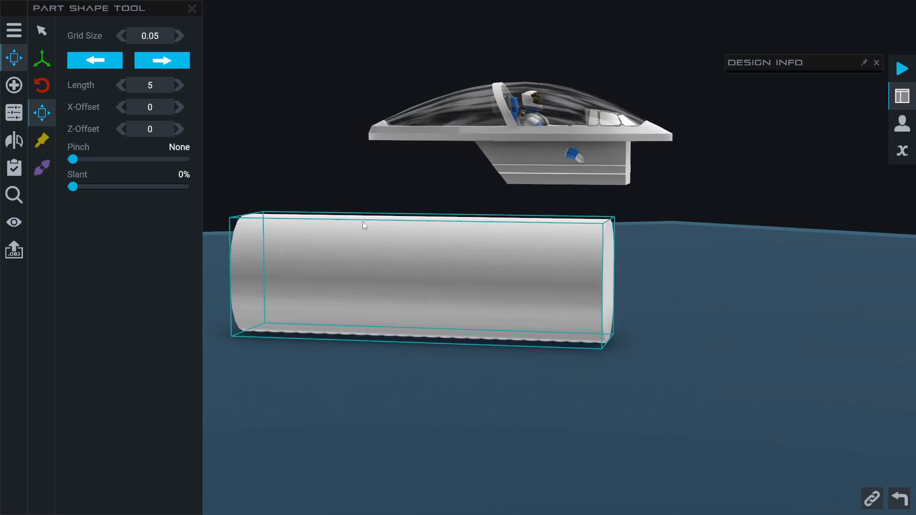
{"action": "left_click", "coordinate": [181, 85]}
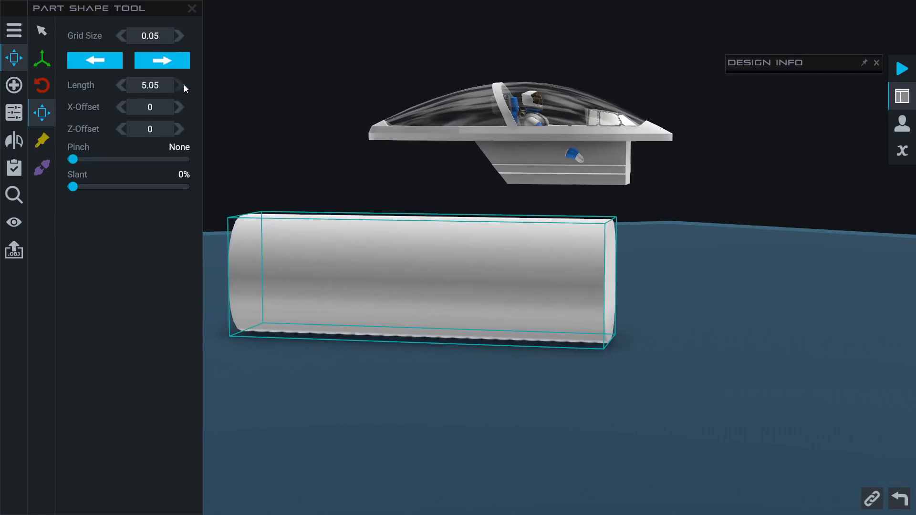
{"action": "left_click", "coordinate": [149, 85]}
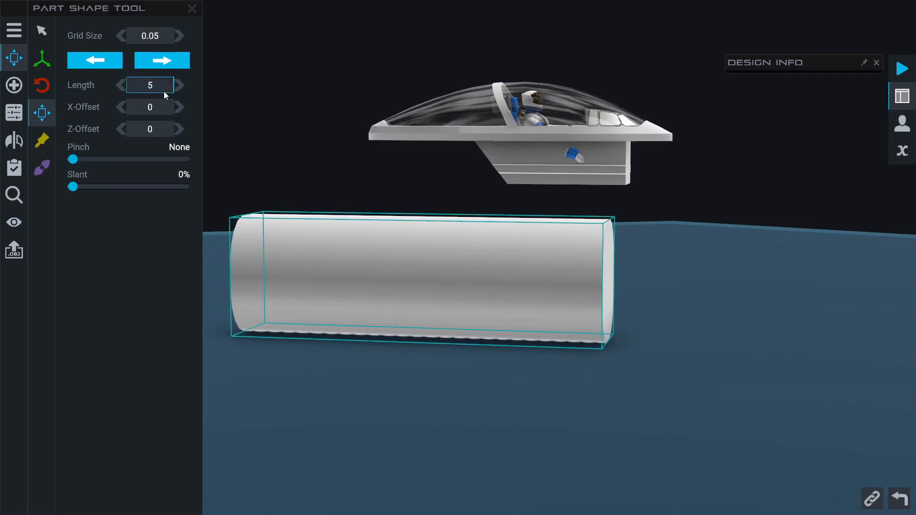
{"action": "left_click", "coordinate": [180, 107]}
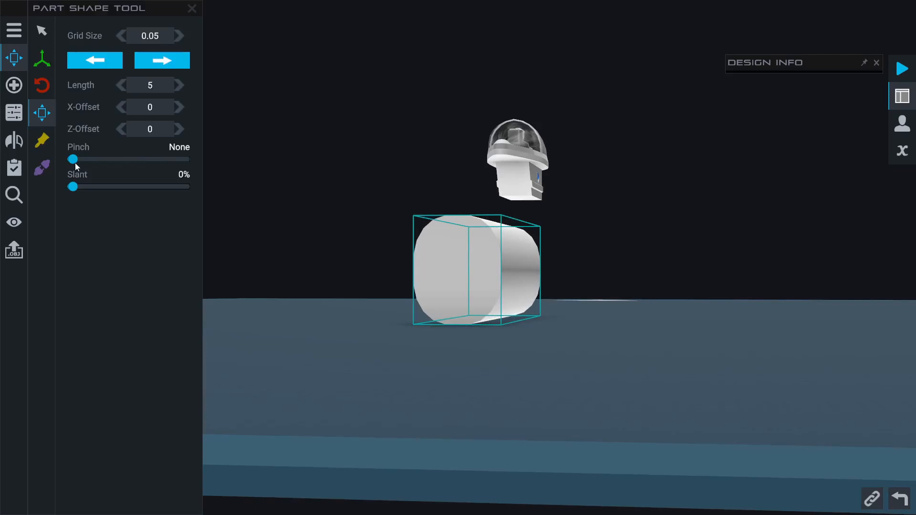
Try Pinch and reset it to 0%, slant the tube end, and delete the cloned fuel tank
{"action": "left_click_drag", "start_coordinate": [73, 159], "coordinate": [177, 159]}
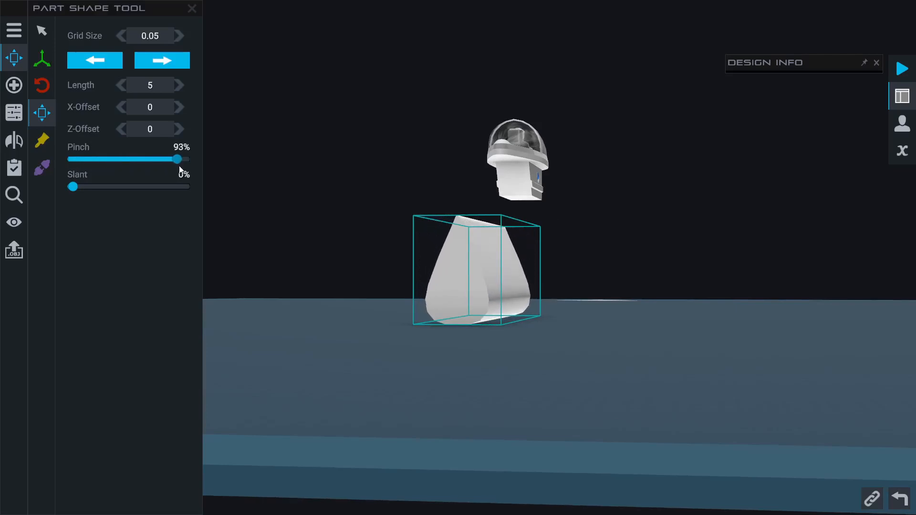
{"action": "left_click_drag", "start_coordinate": [177, 159], "coordinate": [188, 159]}
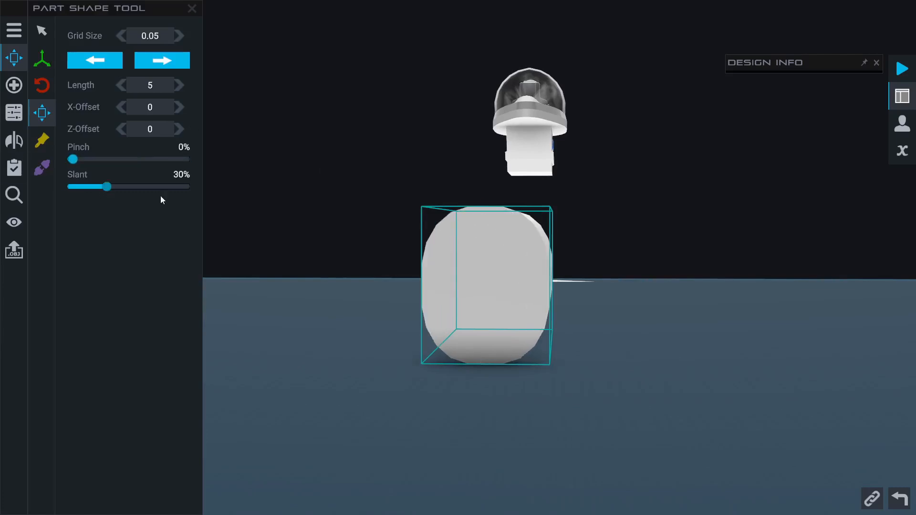
{"action": "left_click_drag", "start_coordinate": [107, 186], "coordinate": [186, 187]}
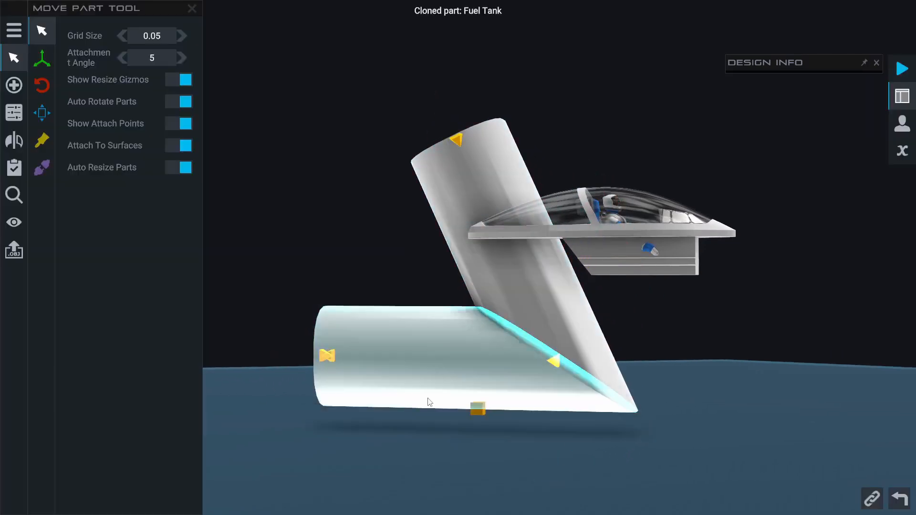
{"action": "key", "text": "Delete"}
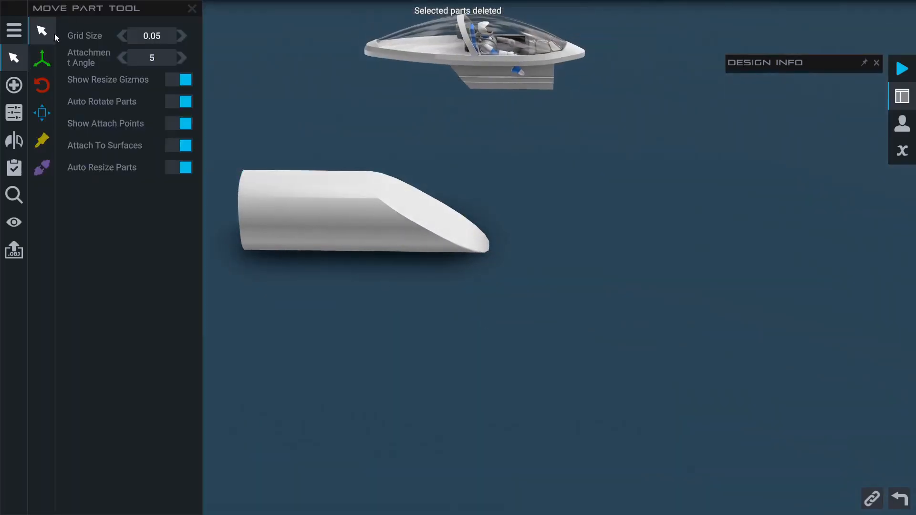
Select the slanted fuselage piece, remove its slant, and step to its end section
{"action": "left_click", "coordinate": [41, 113]}
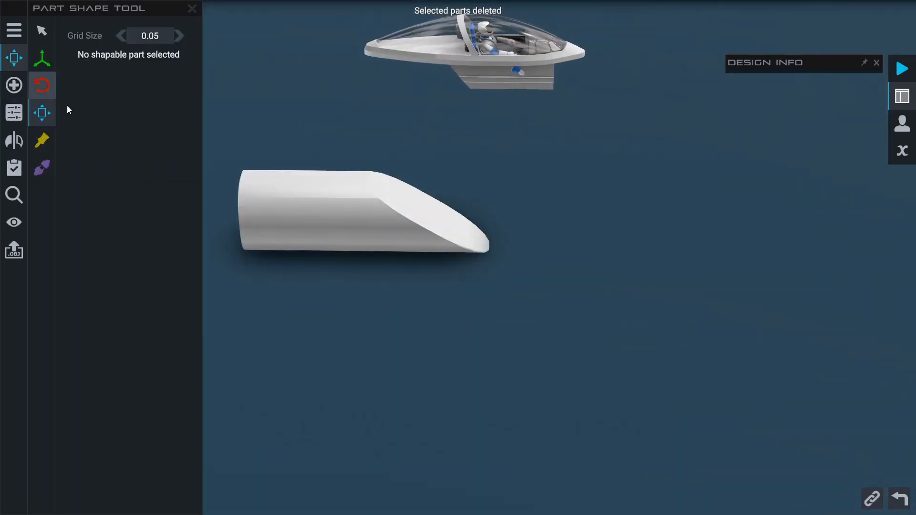
{"action": "left_click", "coordinate": [363, 211]}
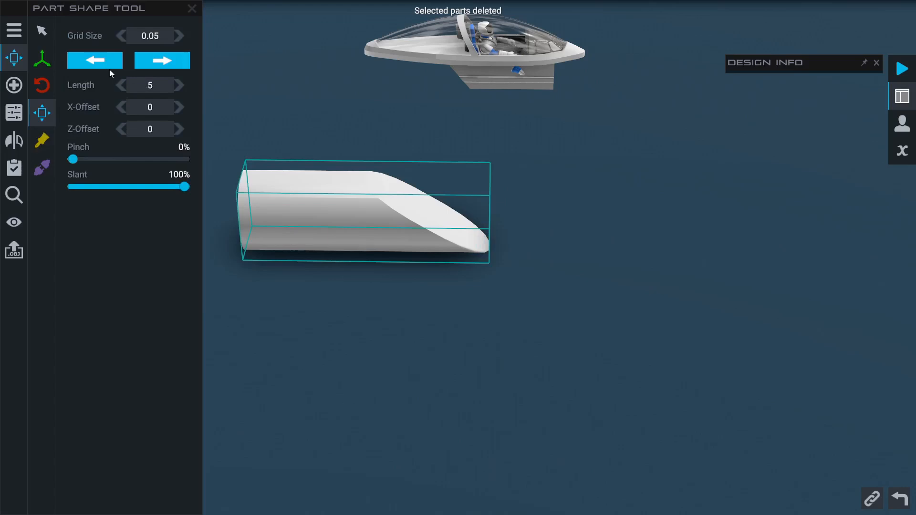
{"action": "left_click_drag", "start_coordinate": [72, 159], "coordinate": [170, 158]}
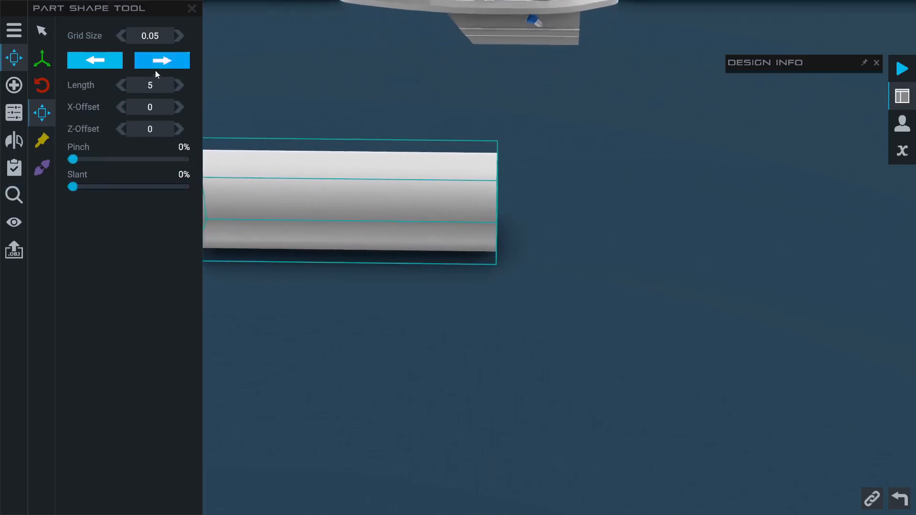
{"action": "left_click", "coordinate": [161, 60]}
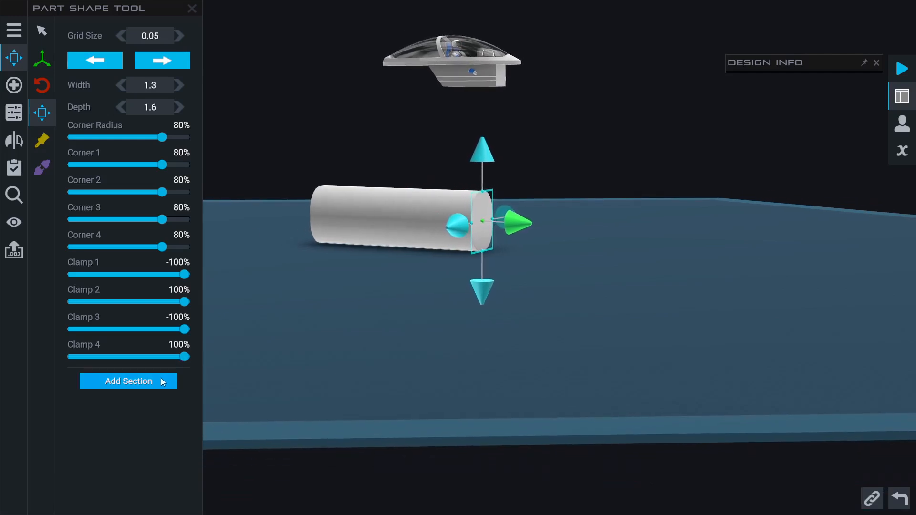
Set the end section length to 1 and add new sections at the fuselage end
{"action": "left_click", "coordinate": [128, 381]}
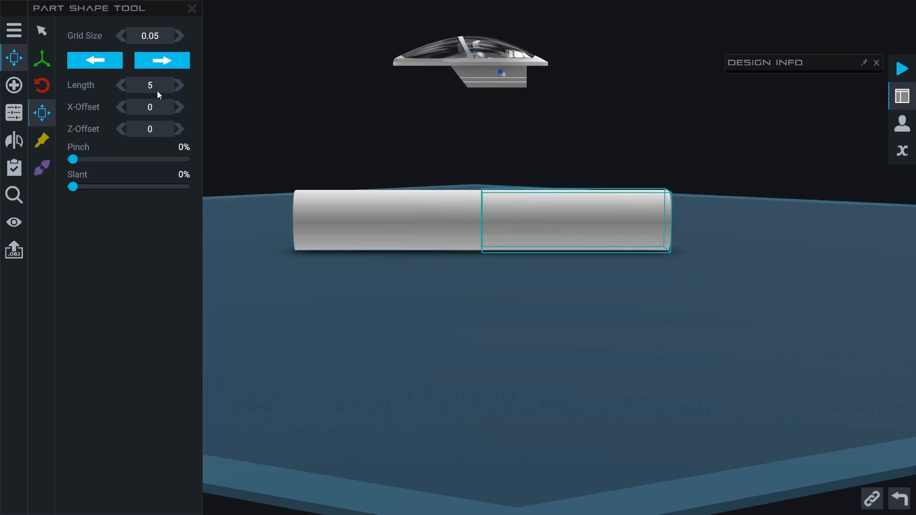
{"action": "type", "text": "1.3"}
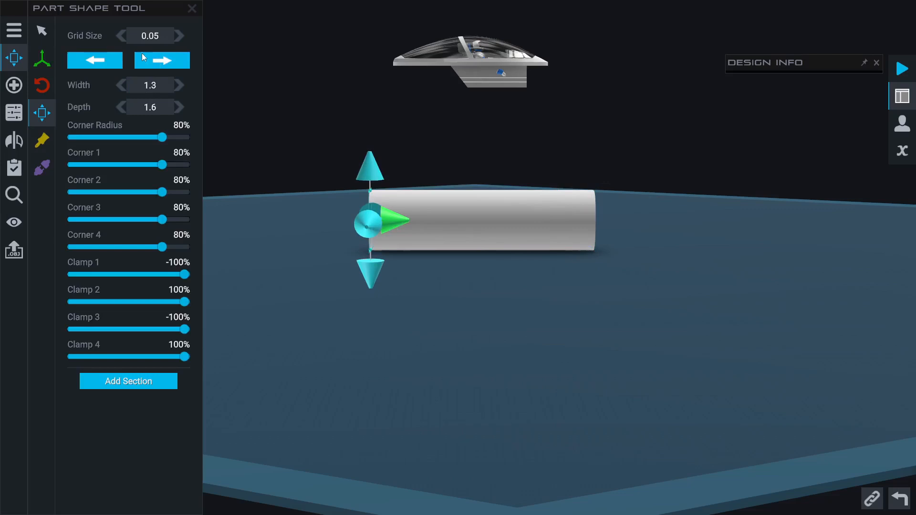
{"action": "left_click", "coordinate": [162, 60]}
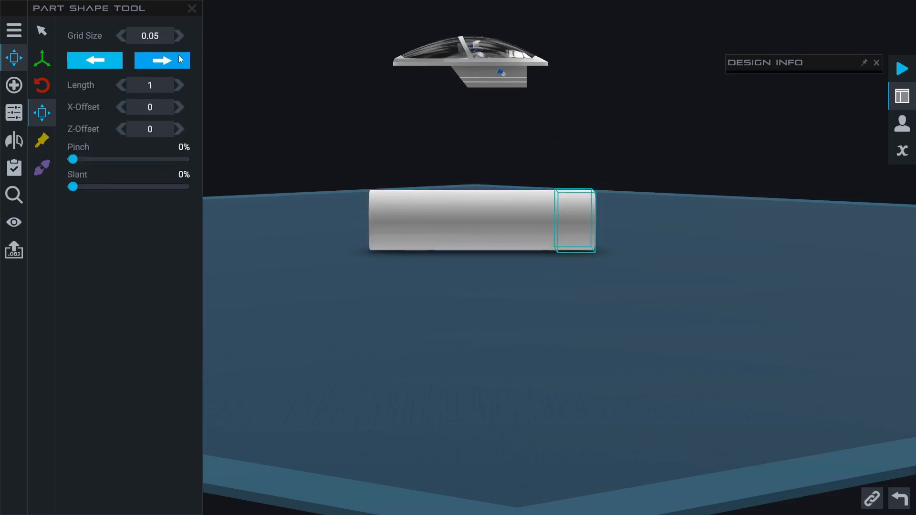
{"action": "left_click", "coordinate": [162, 60]}
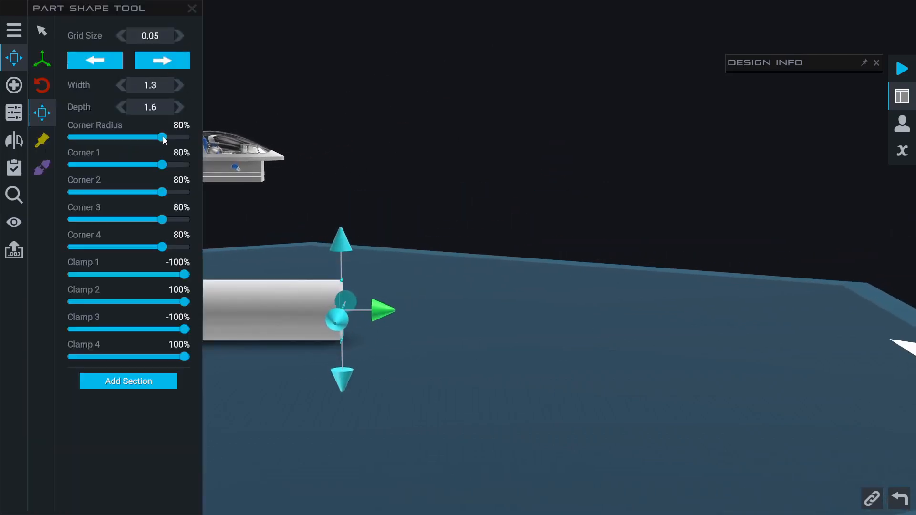
{"action": "left_click_drag", "start_coordinate": [164, 137], "coordinate": [190, 137]}
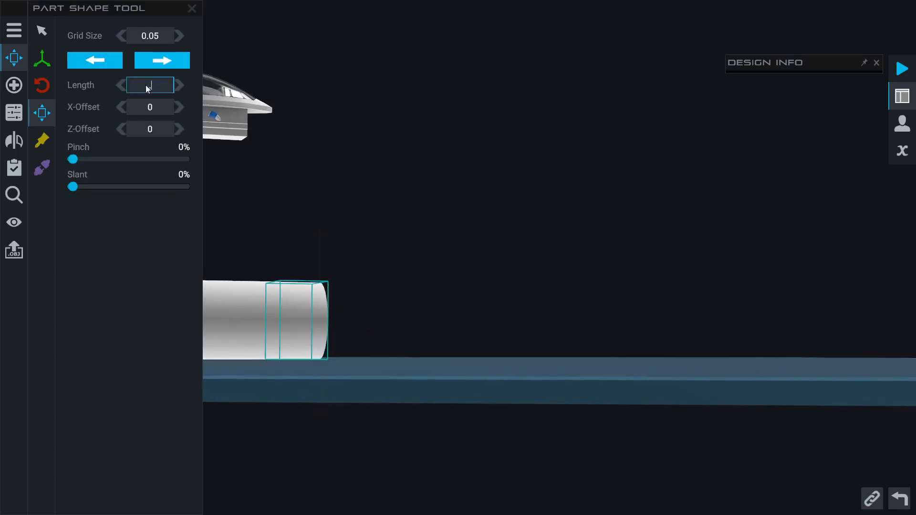
{"action": "left_click", "coordinate": [14, 85]}
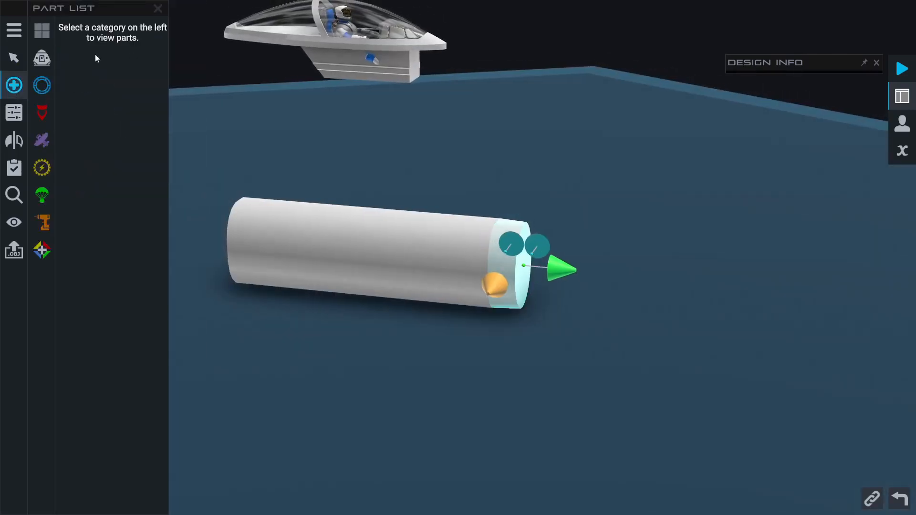
Attach the cockpit, rotated 180° toward the nose, onto the top of the fuselage
{"action": "left_click", "coordinate": [41, 85]}
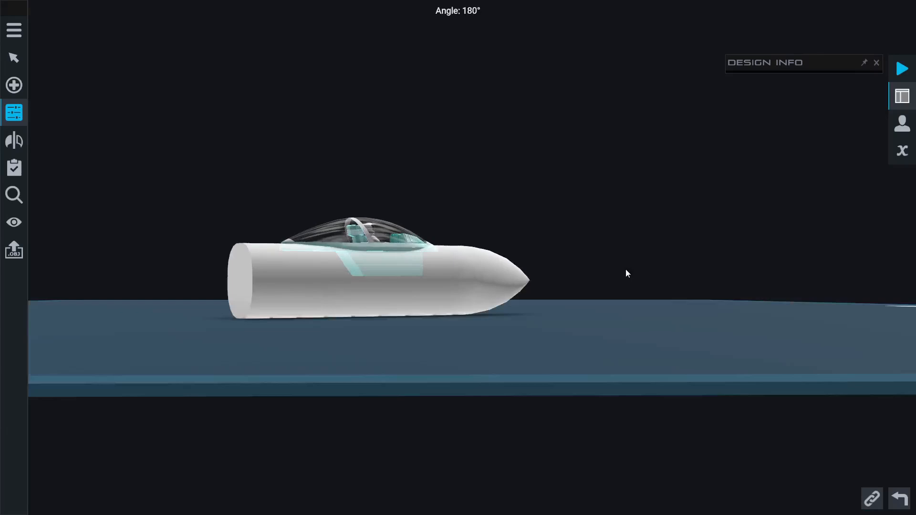
{"action": "left_click", "coordinate": [14, 113]}
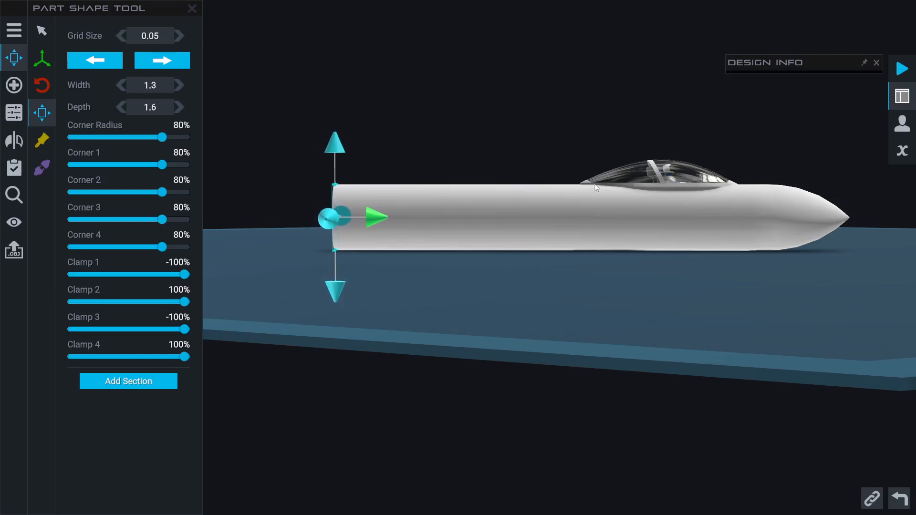
{"action": "mouse_move", "coordinate": [419, 318]}
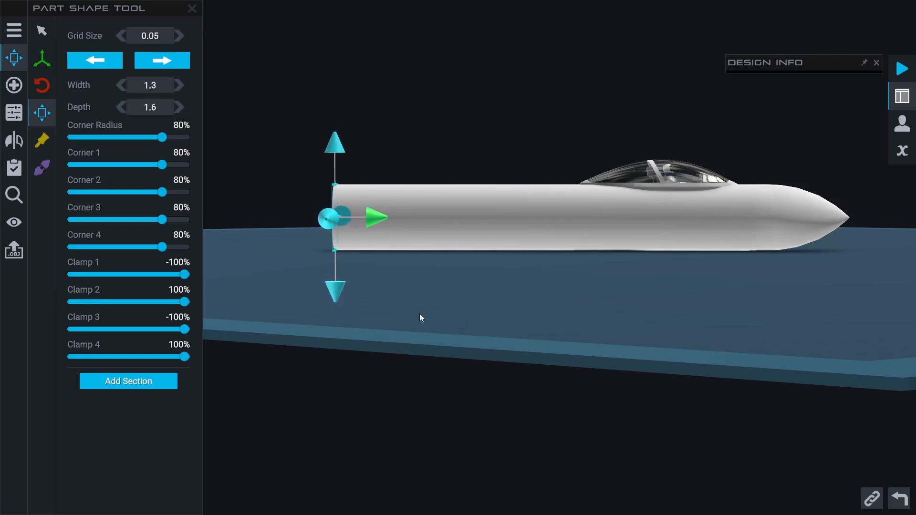
Flatten the rear face to 1.3 by 0.8, raise it 0.35, and enter length 0.5
{"action": "left_click", "coordinate": [192, 9]}
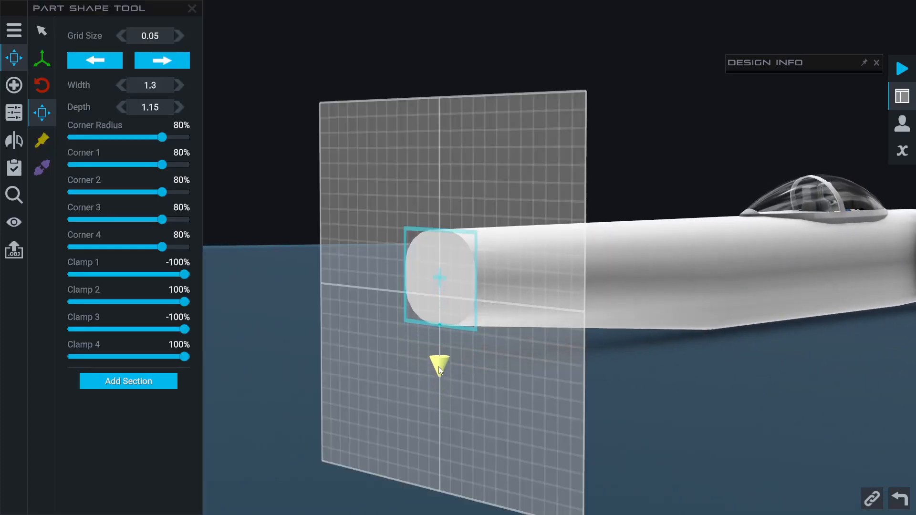
{"action": "left_click", "coordinate": [192, 8]}
{"action": "type", "text": "0.8"}
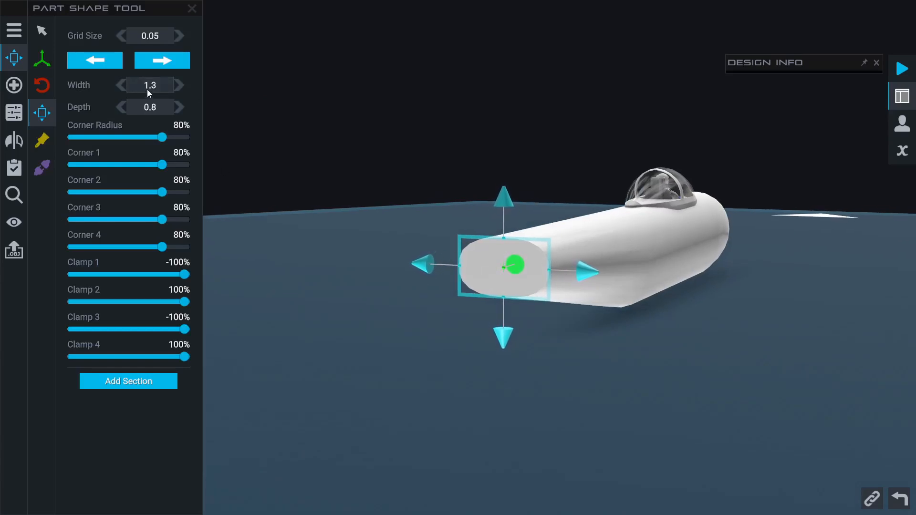
{"action": "type", "text": "0.5"}
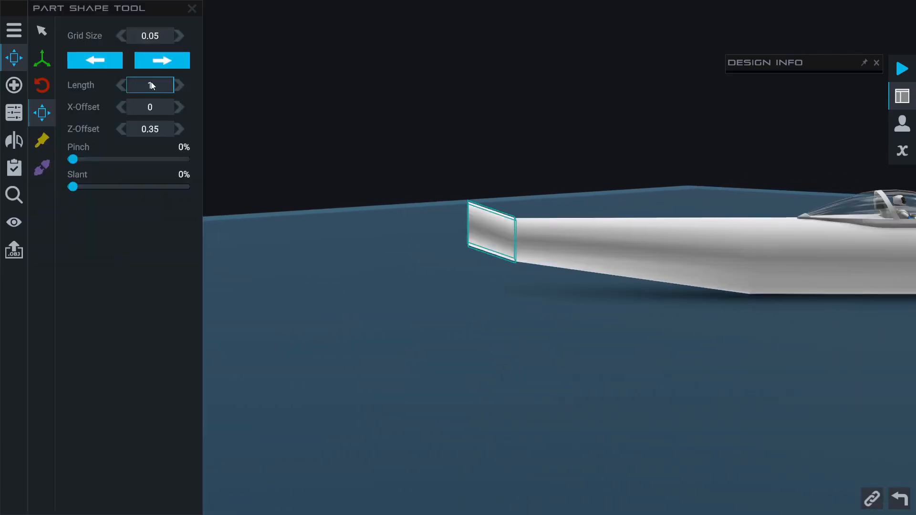
Taper the tail end to a narrow tip about 0.3 wide and 0.55 deep
{"action": "left_click", "coordinate": [149, 129]}
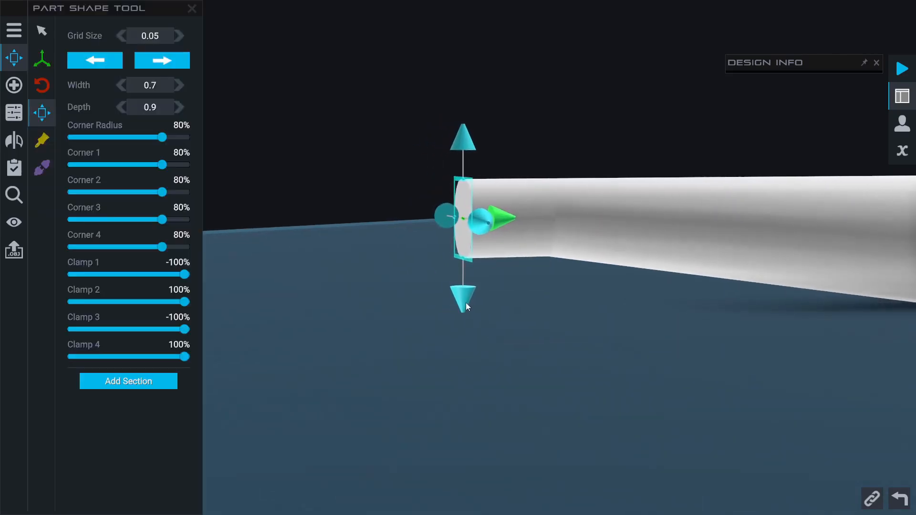
{"action": "left_click_drag", "start_coordinate": [464, 298], "coordinate": [463, 271]}
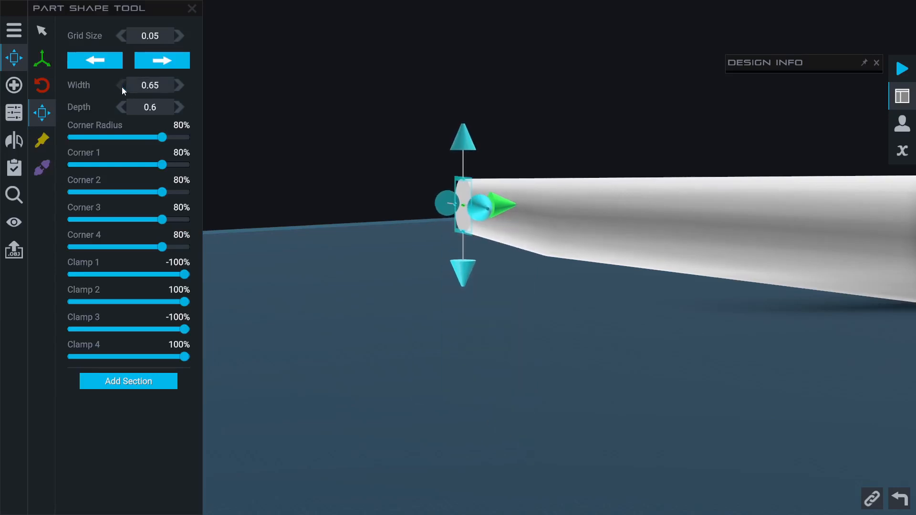
{"action": "left_click", "coordinate": [122, 86]}
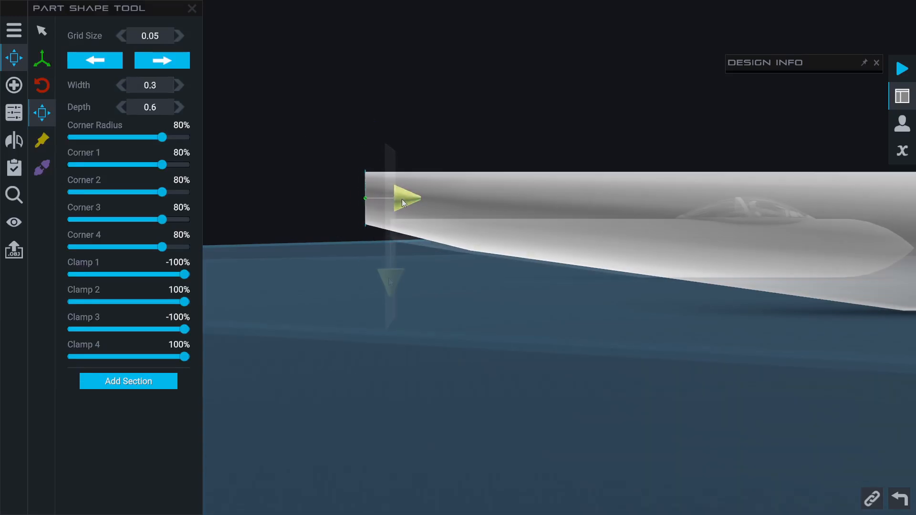
{"action": "left_click", "coordinate": [192, 9]}
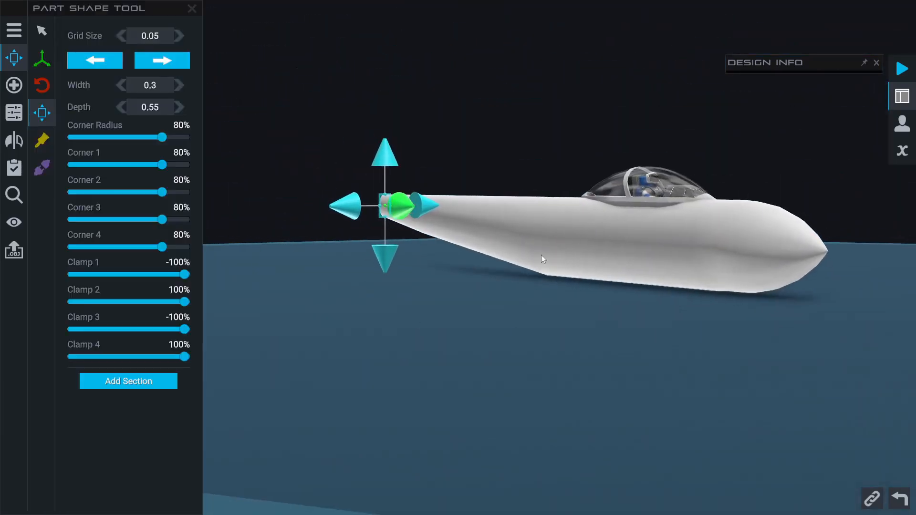
{"action": "left_click", "coordinate": [14, 85]}
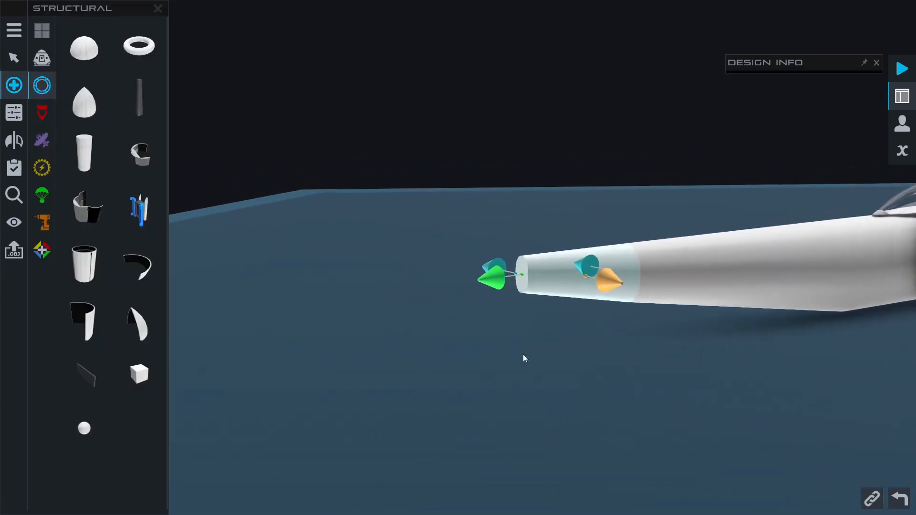
{"action": "left_click", "coordinate": [158, 8]}
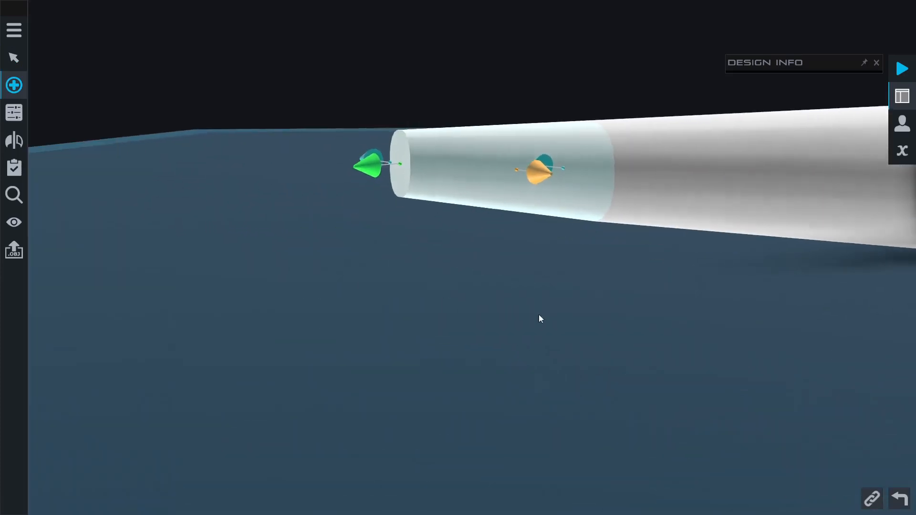
{"action": "left_click", "coordinate": [14, 85]}
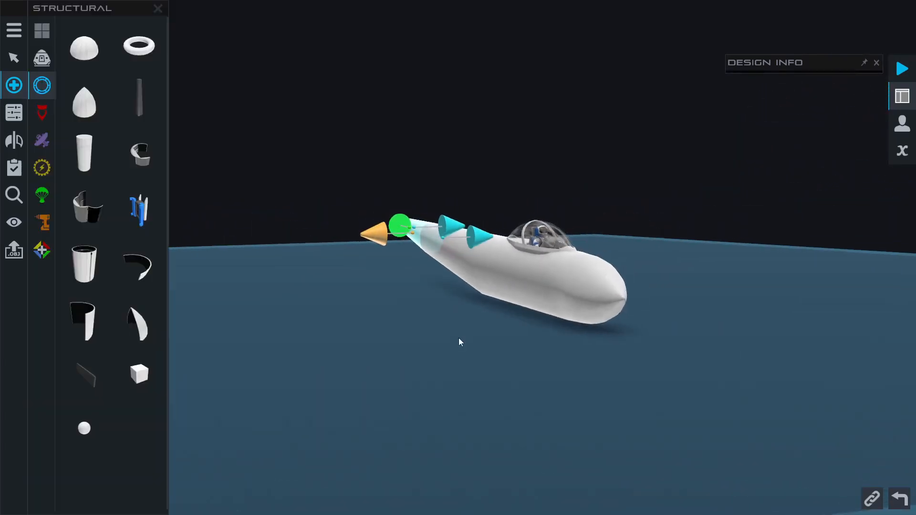
{"action": "left_click", "coordinate": [158, 8]}
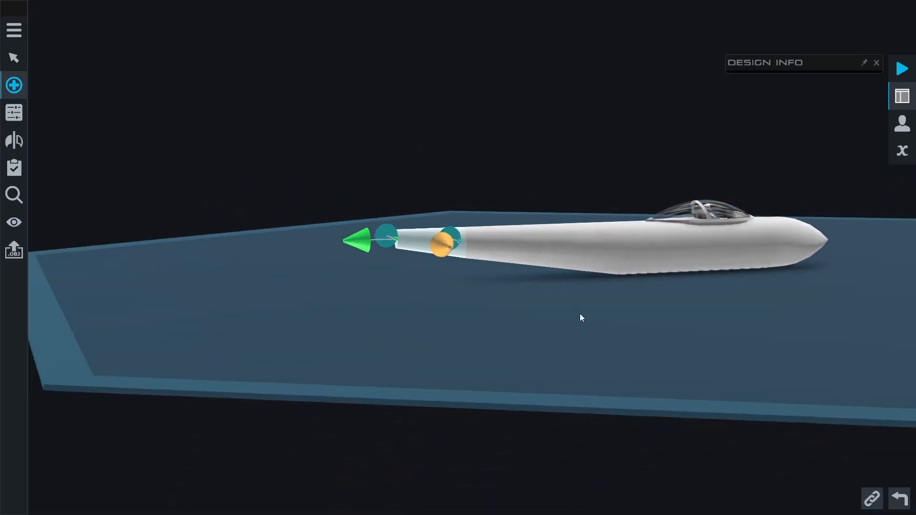
{"action": "left_click", "coordinate": [13, 85]}
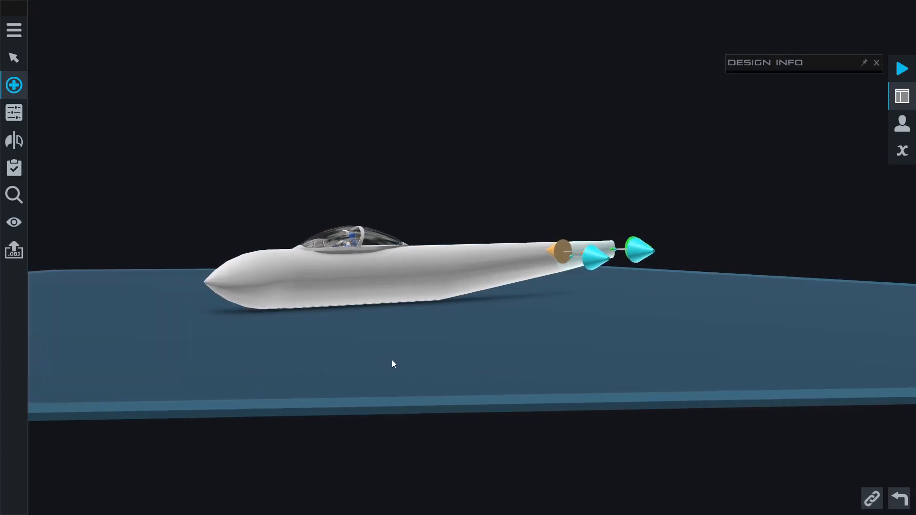
{"action": "left_click", "coordinate": [14, 86]}
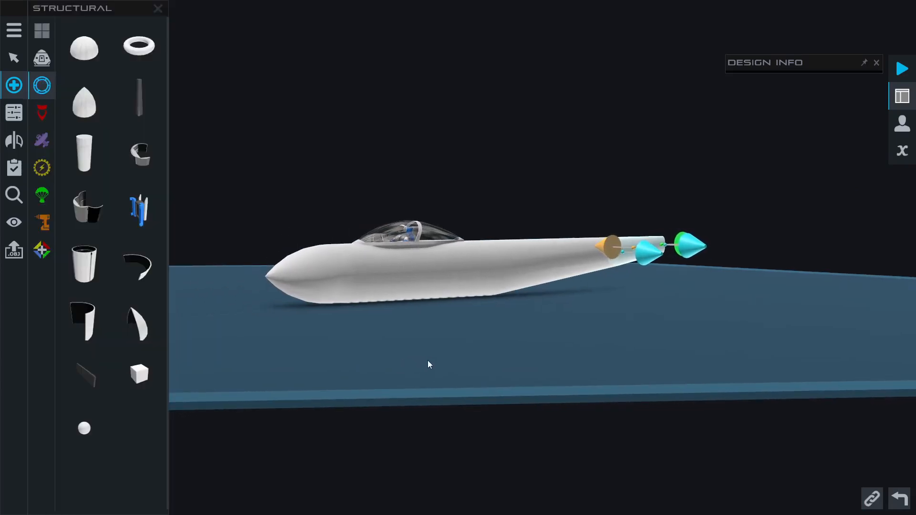